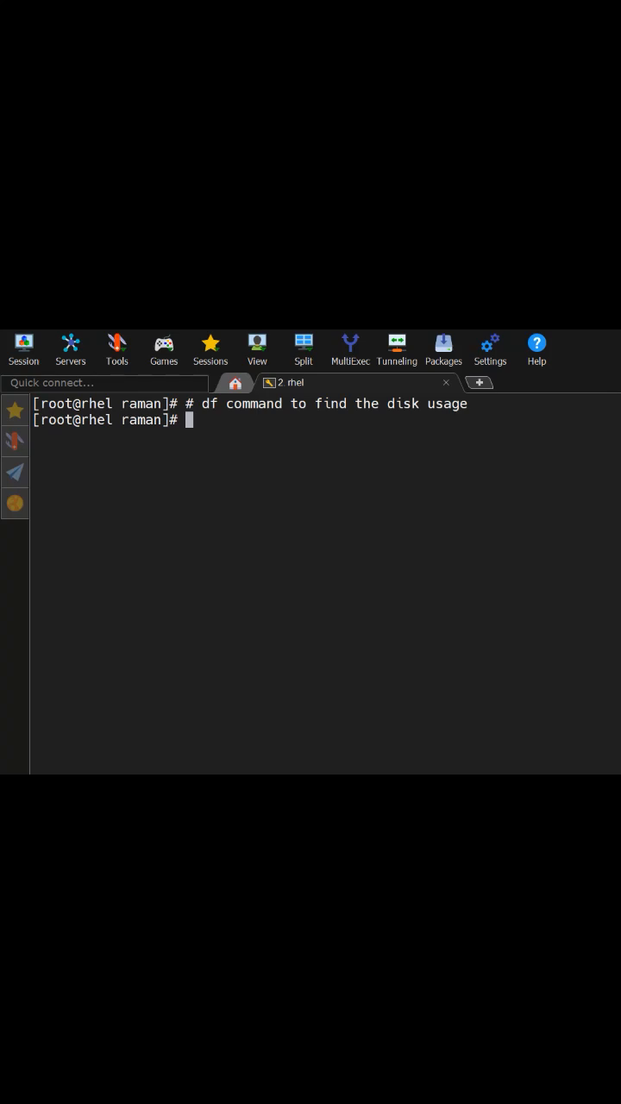
mouse_move(414, 599)
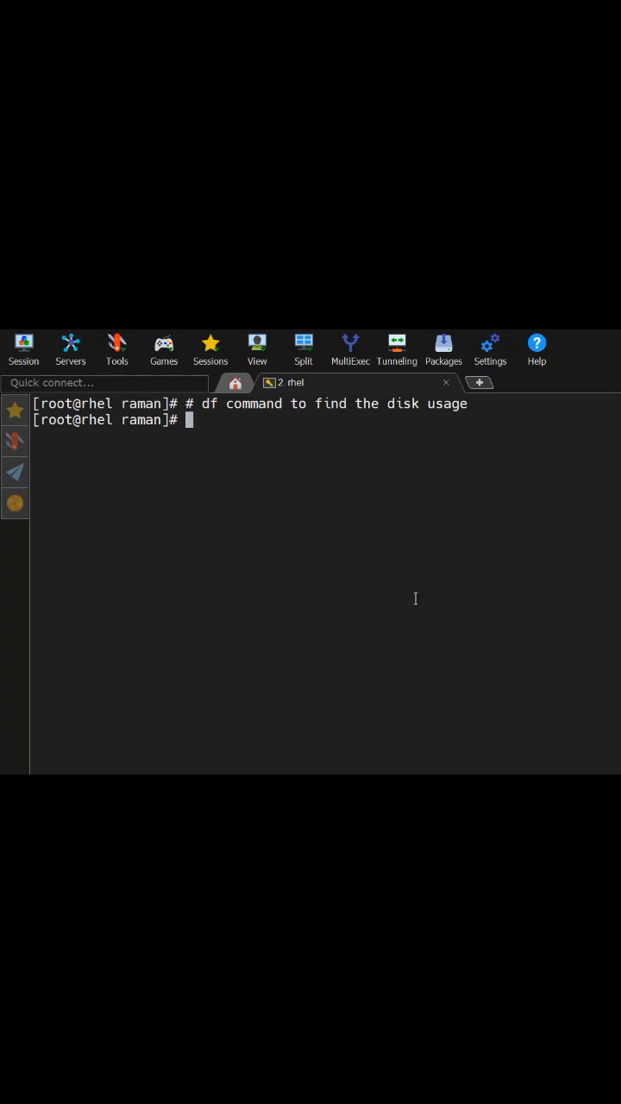
- Run df -h to list all mounted filesystems with human-readable sizes
text(df -h)
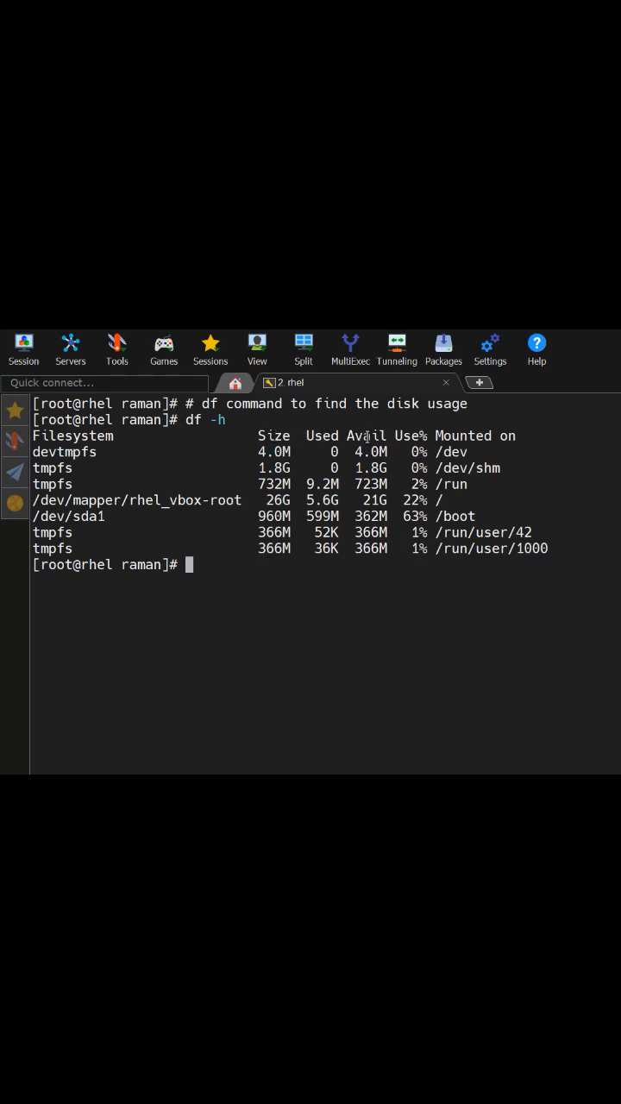
mouse_move(412, 435)
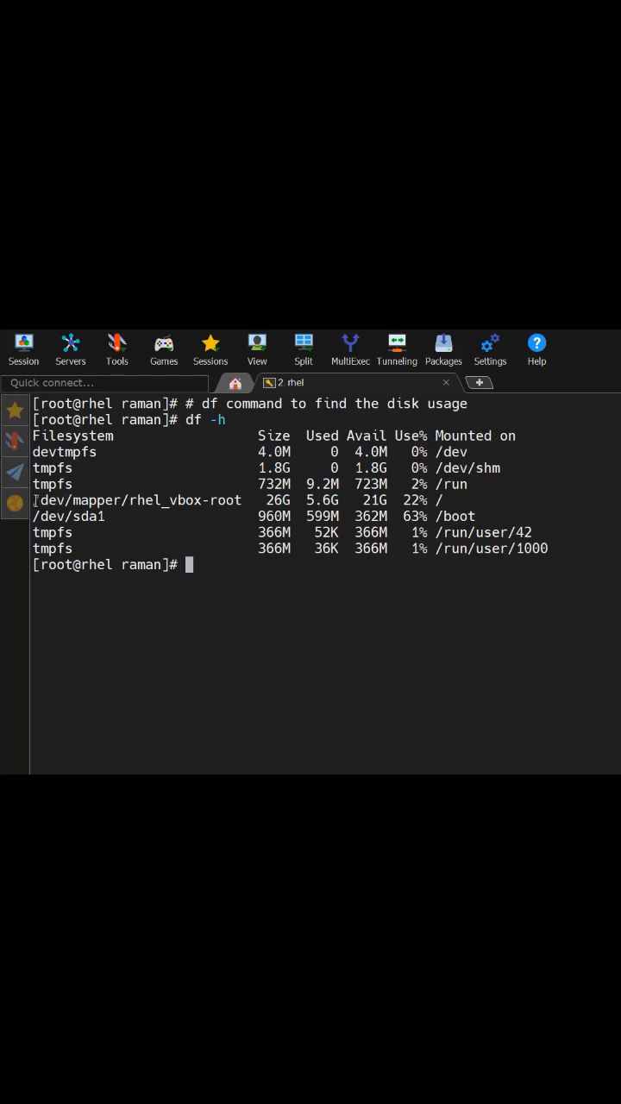
- Highlight /dev/mapper/rhel_vbox-root in the df -h listing to review its usage
double_click(138, 500)
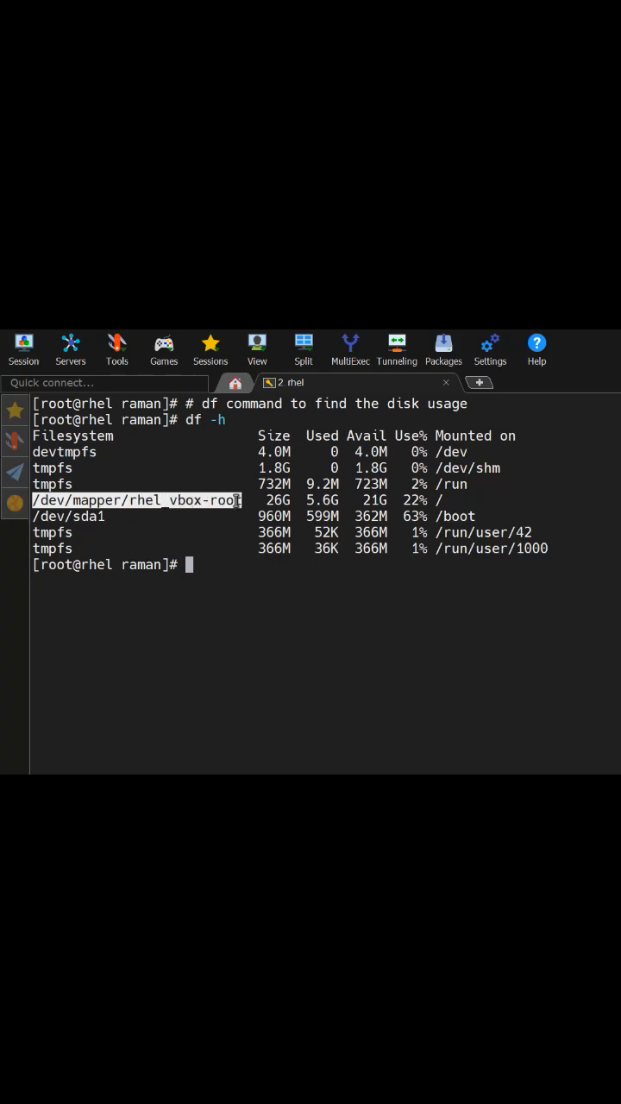
mouse_move(249, 524)
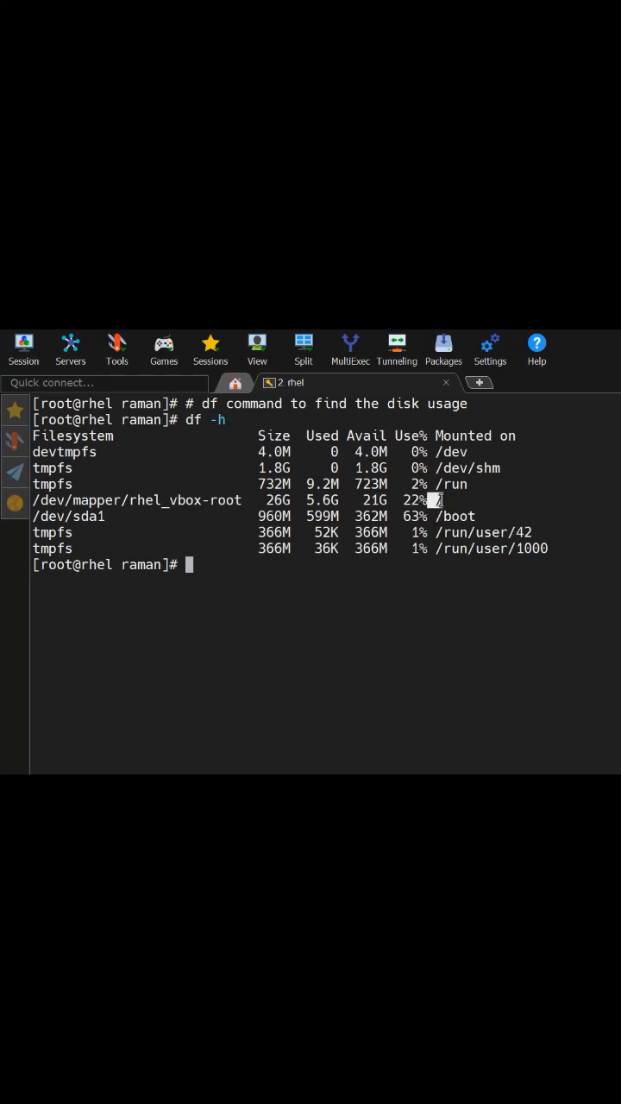
mouse_move(445, 611)
text(df)
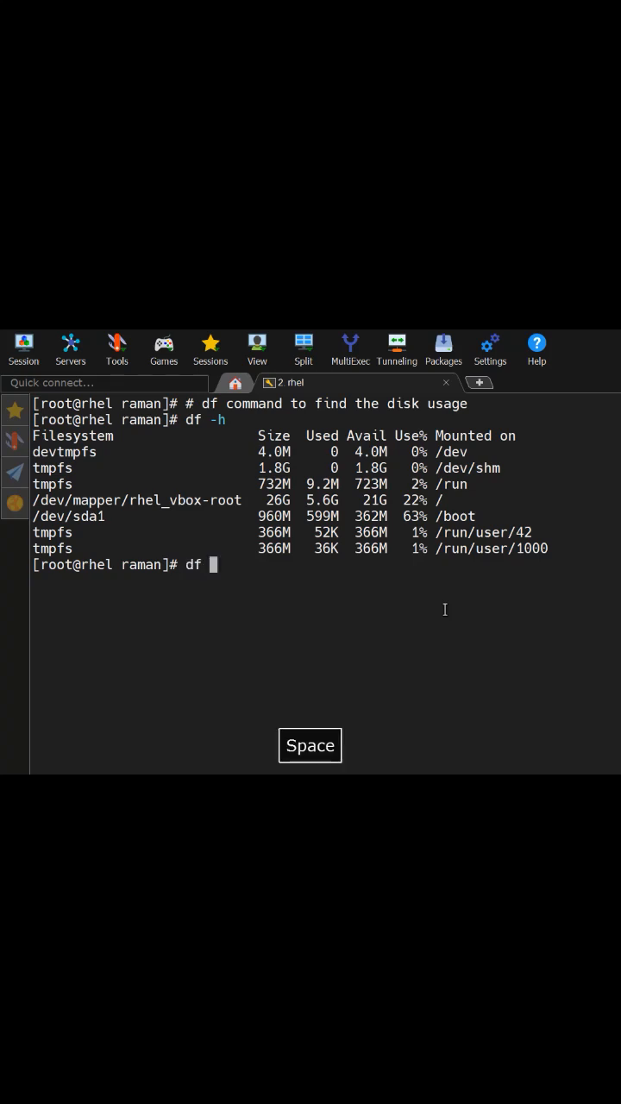
- Run df / to show root filesystem usage in 1K blocks, then start a df command for types
text(/)
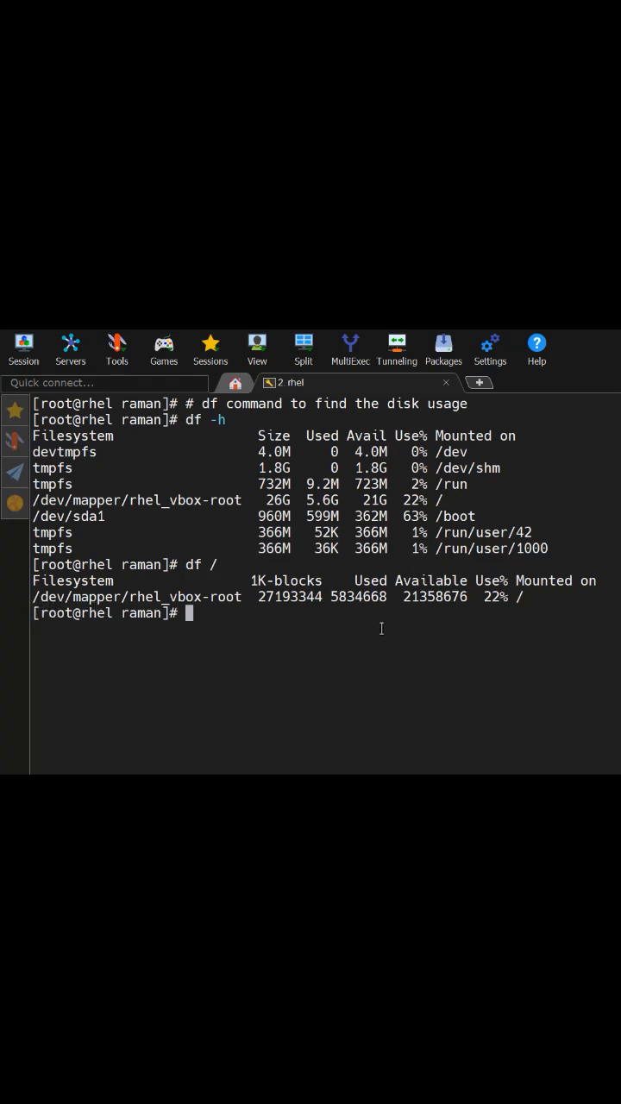
mouse_move(462, 661)
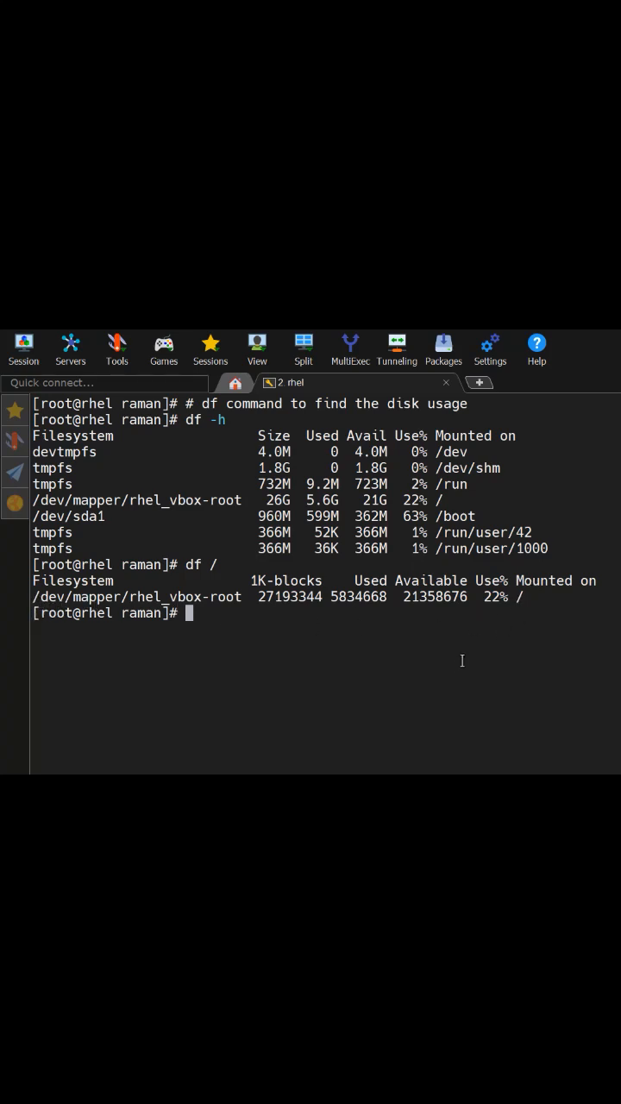
mouse_move(452, 666)
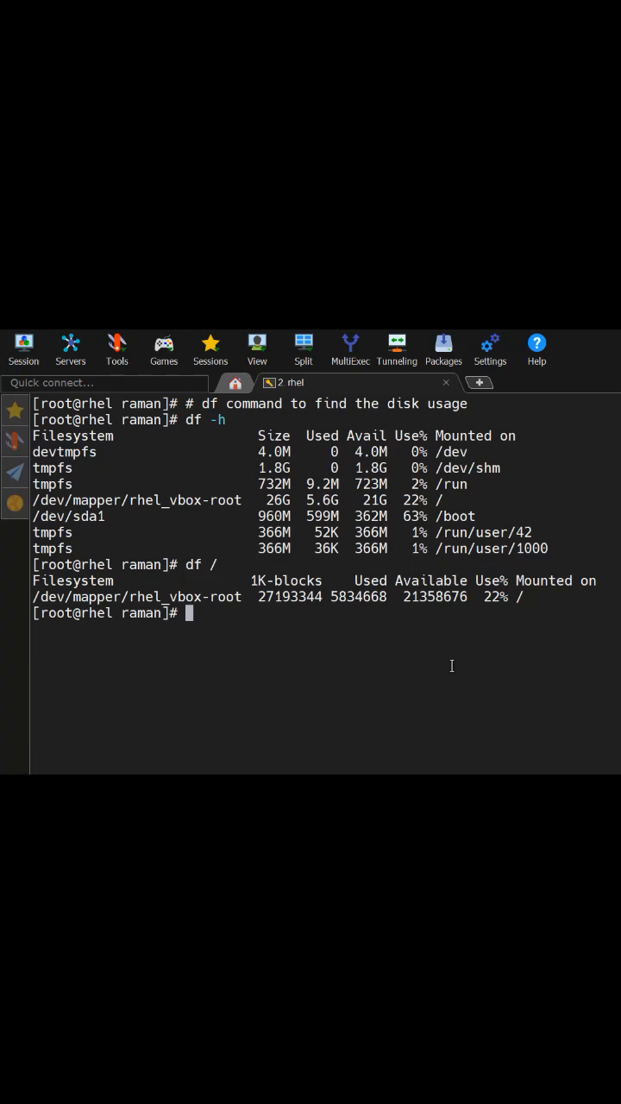
text(df -T)
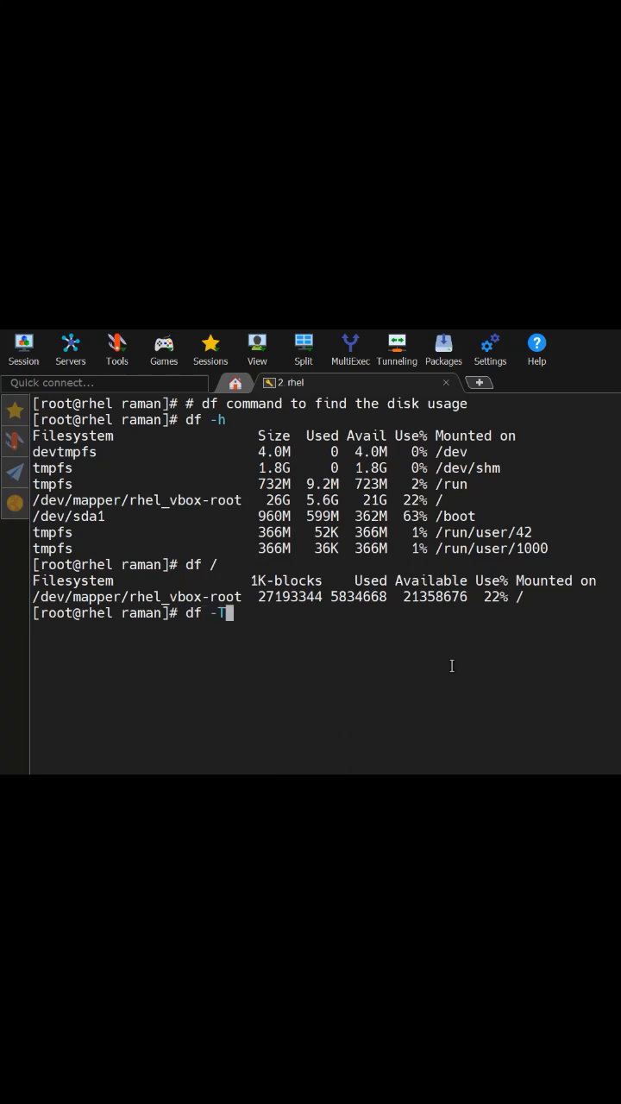
- Run df -Th to list filesystem types with human-readable sizes and highlight tmpfs
text(h)
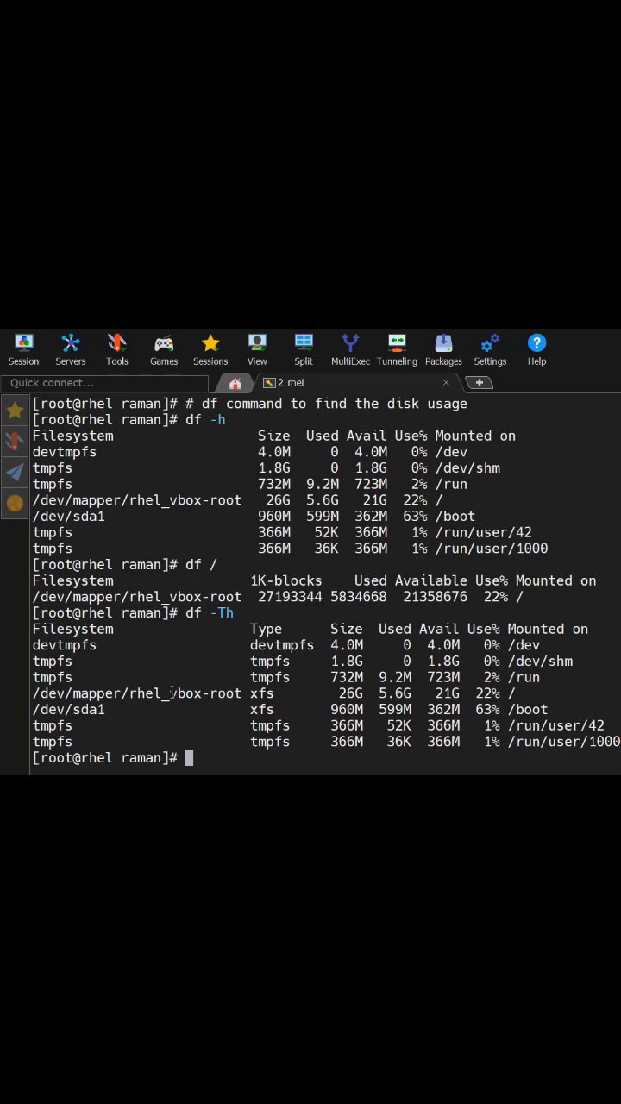
double_click(274, 645)
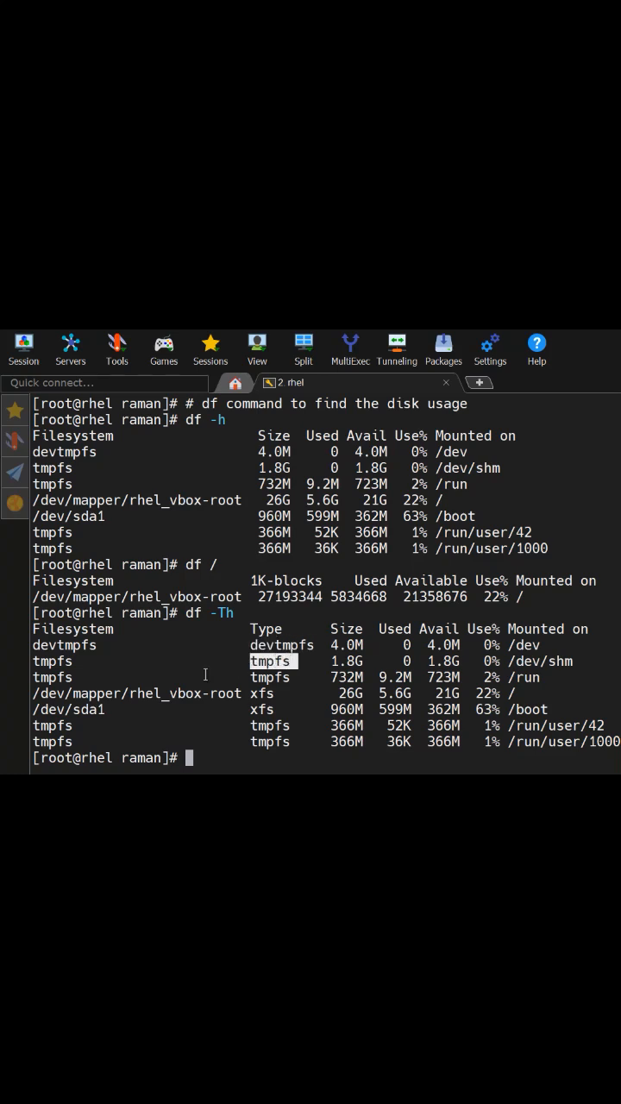
mouse_move(81, 664)
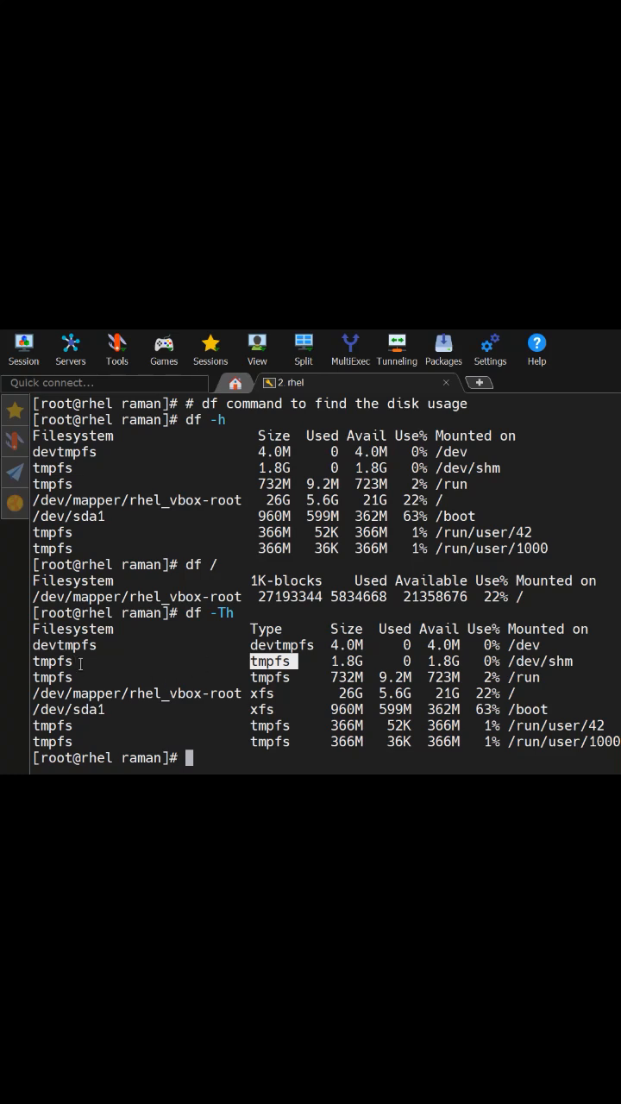
mouse_move(114, 711)
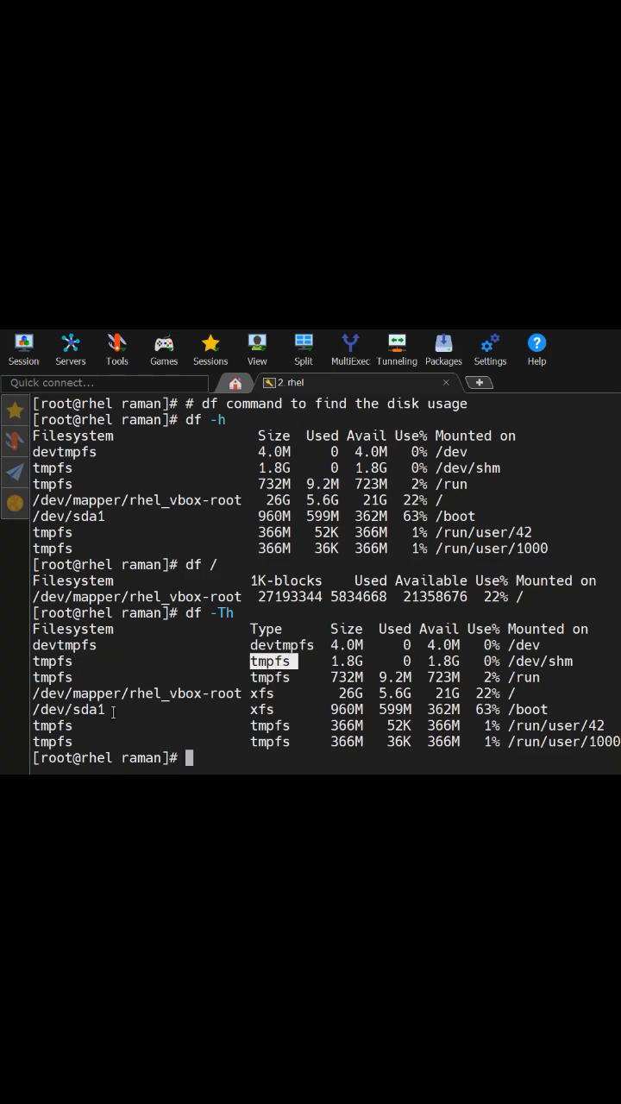